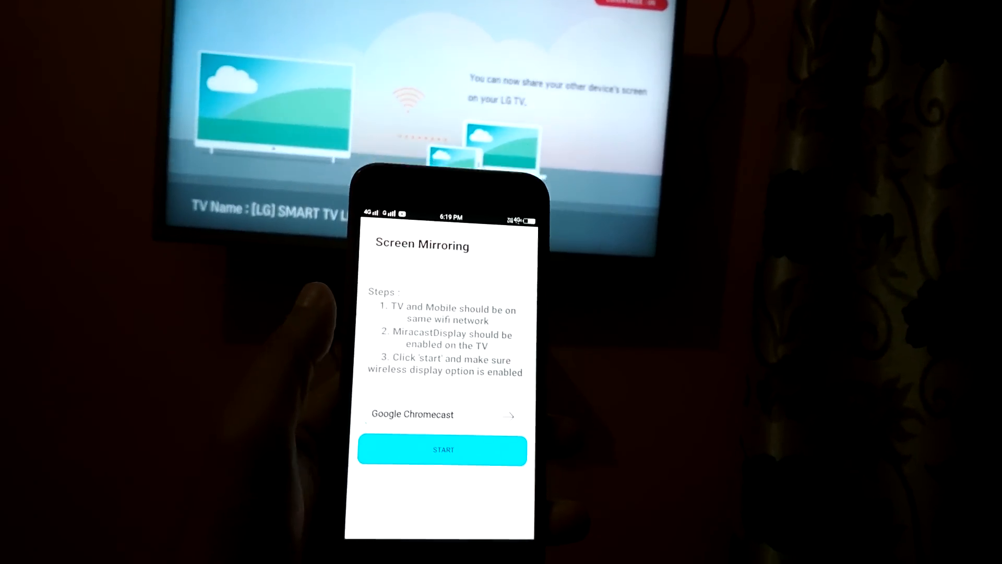
# Start Screen Mirroring to reach the phone's Wi-Fi Display settings, still switched off
pyautogui.click(442, 449)
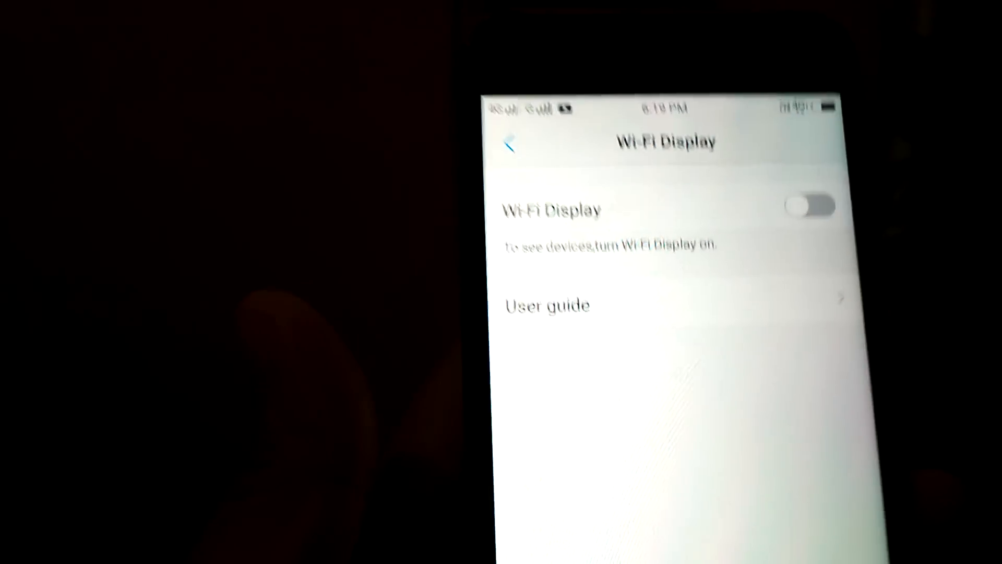
# Turn on Wi-Fi Display and connect to the [LG] SMART TV LH576D
pyautogui.click(810, 205)
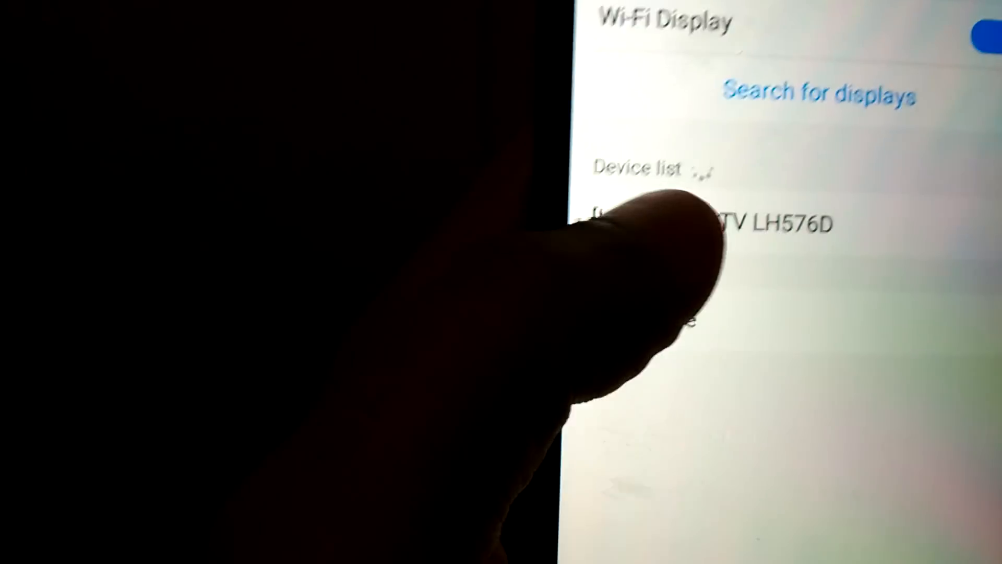
pyautogui.click(639, 223)
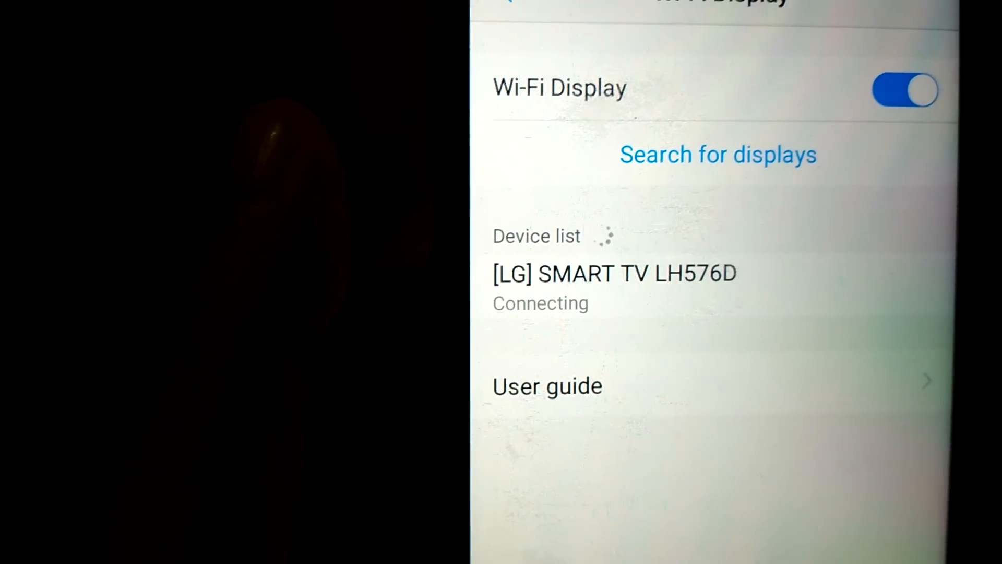